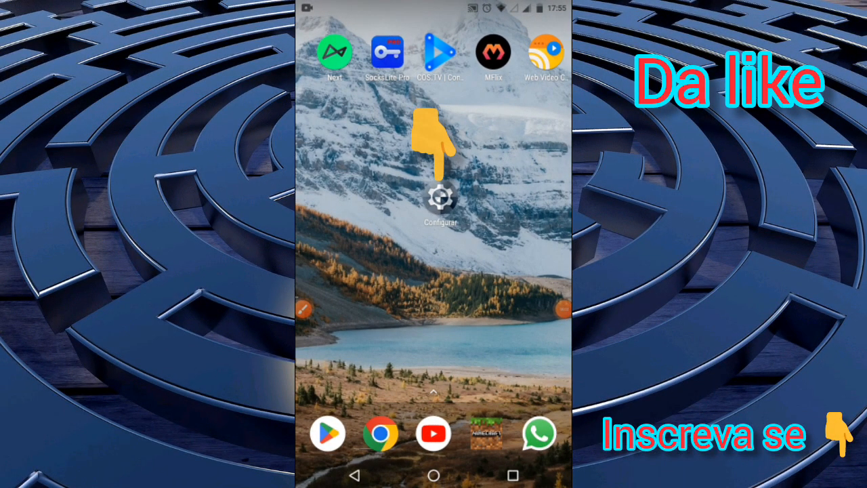
# Open the Configurar settings app and wait for the wireless and network list
pyautogui.click(440, 200)
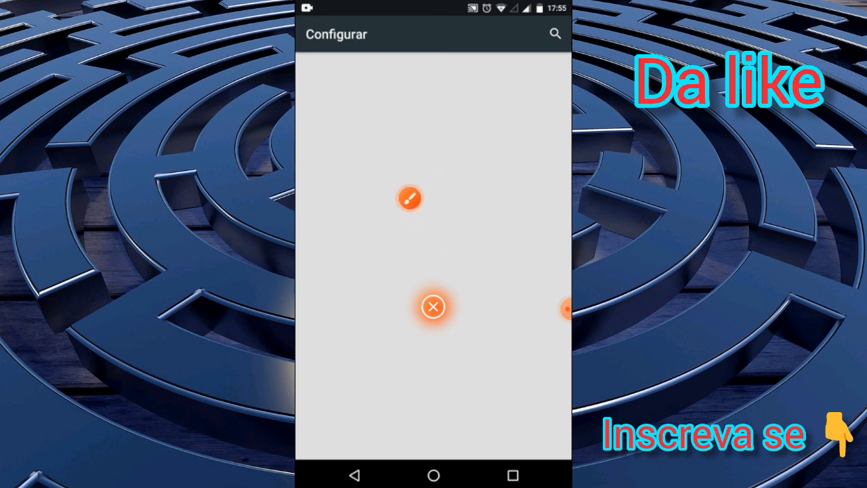
pyautogui.click(432, 306)
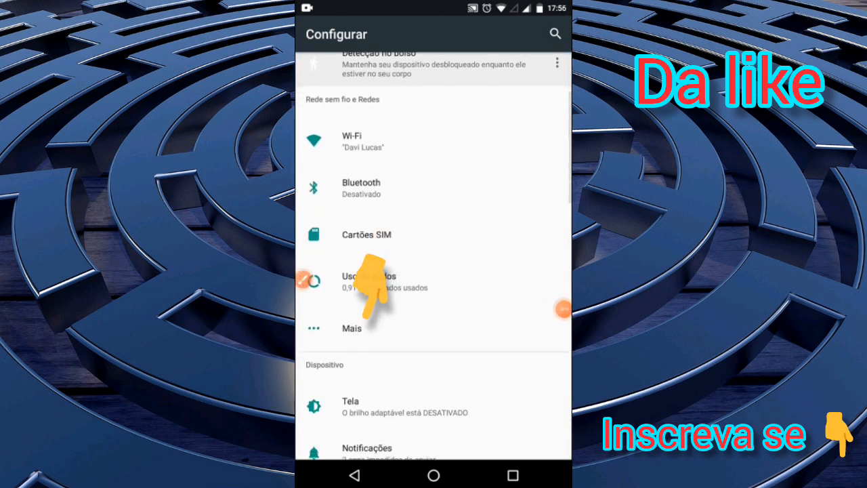
# Open the additional wireless and network settings under Mais
pyautogui.click(352, 328)
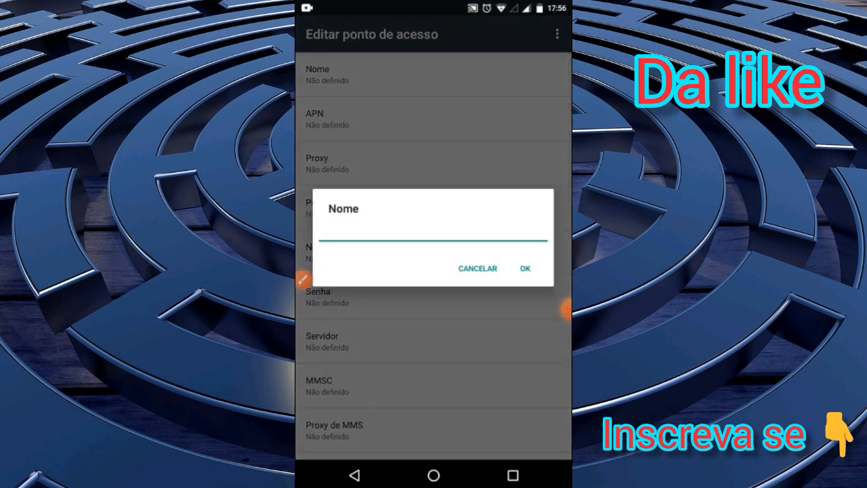
# Enter 'vivo mega turbo' as the new access point's name
pyautogui.click(433, 244)
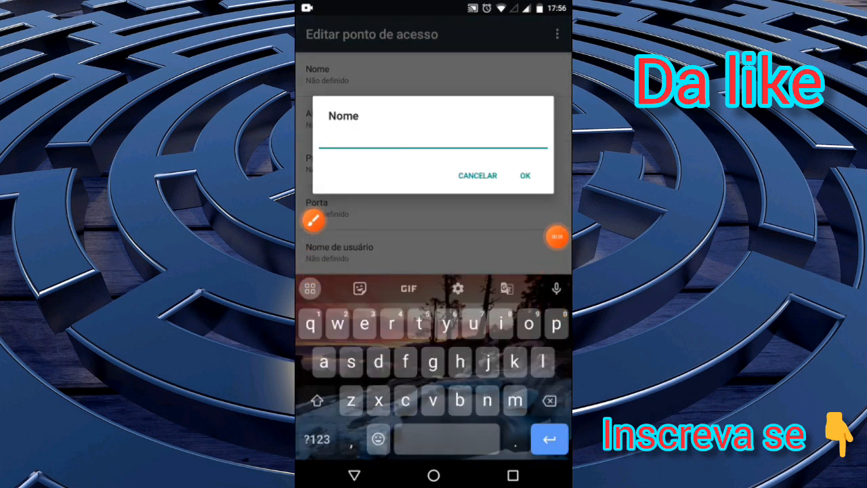
pyautogui.write('vivomega turbo')
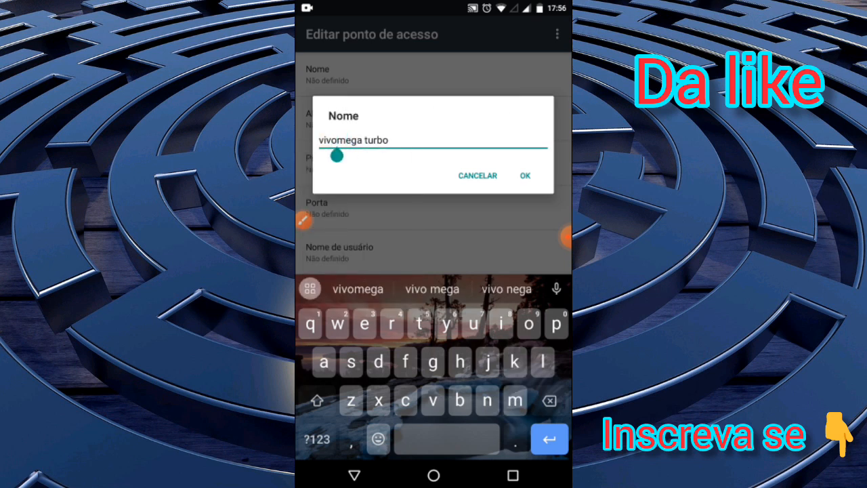
pyautogui.click(524, 175)
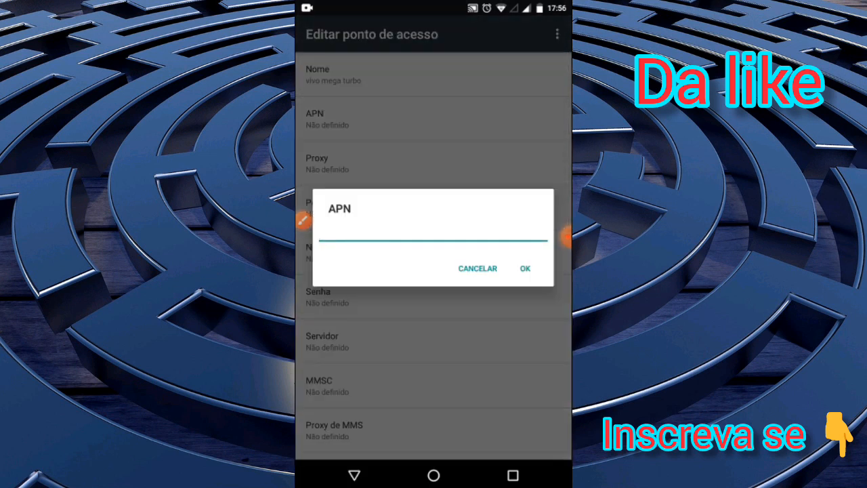
# Fill in the APN address and set the user name to 'vivo'
pyautogui.click(431, 239)
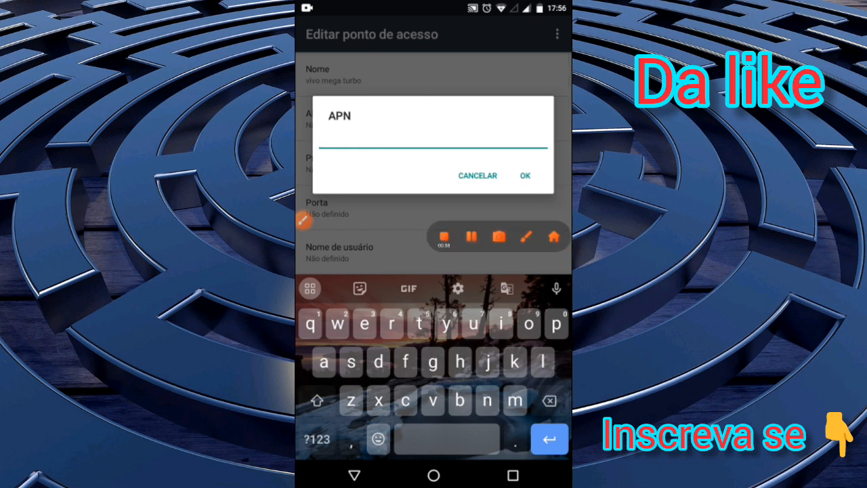
pyautogui.click(524, 175)
pyautogui.write('v')
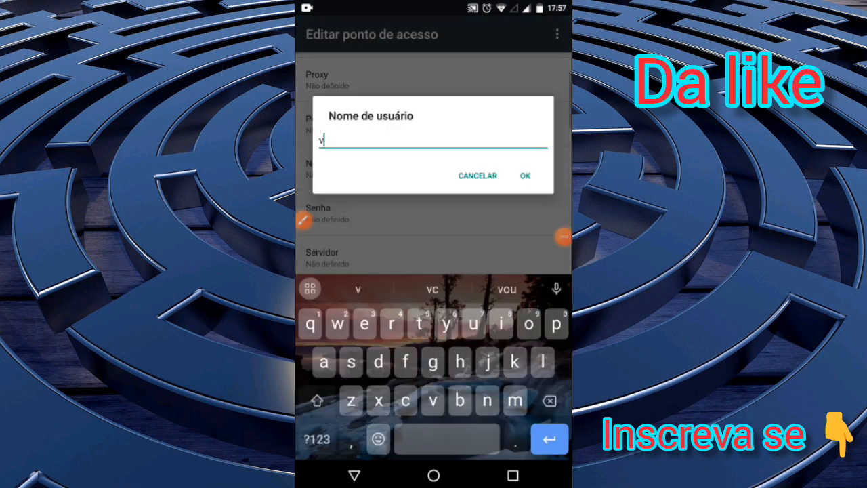
pyautogui.click(524, 176)
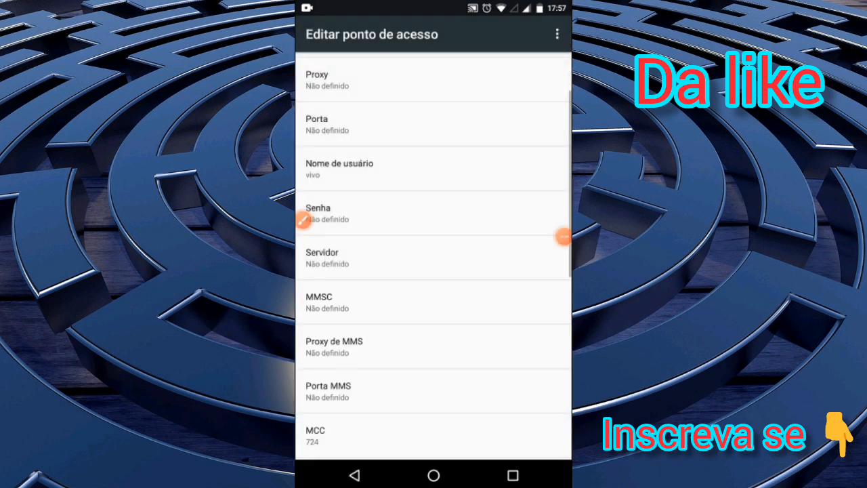
# Confirm the password, choose PAP or CHAP authentication, and leave APN type empty
pyautogui.scroll(-3)
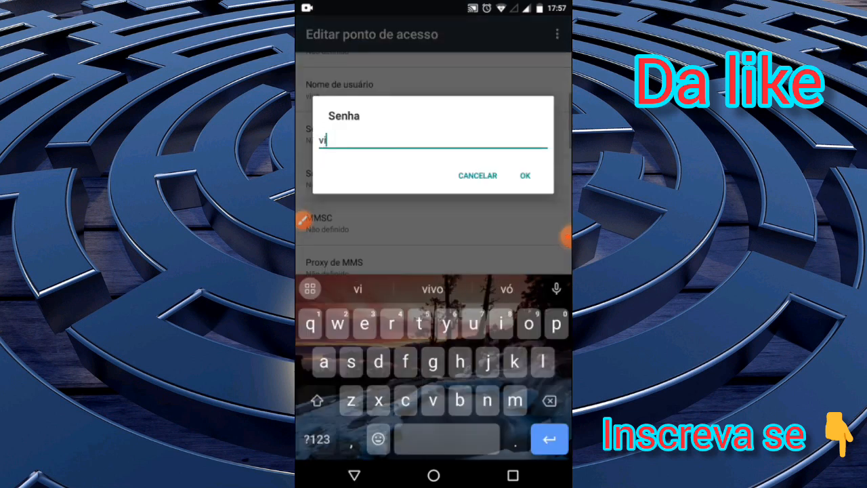
pyautogui.click(525, 175)
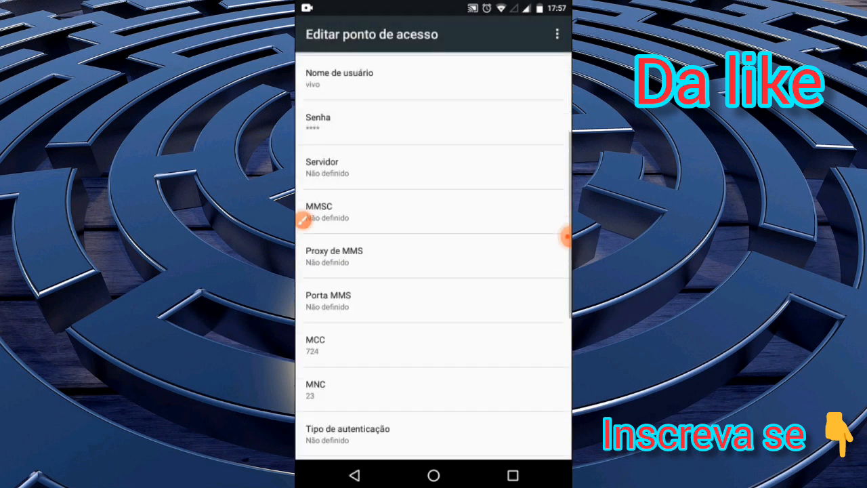
pyautogui.scroll(-3)
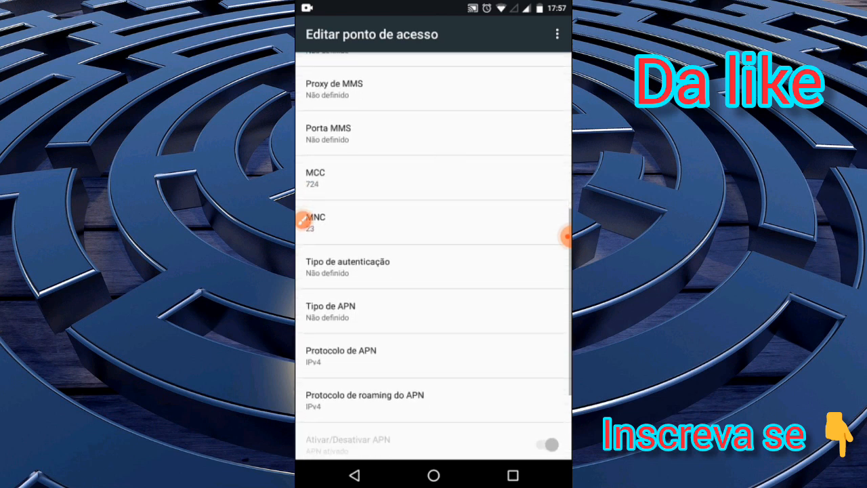
pyautogui.click(348, 267)
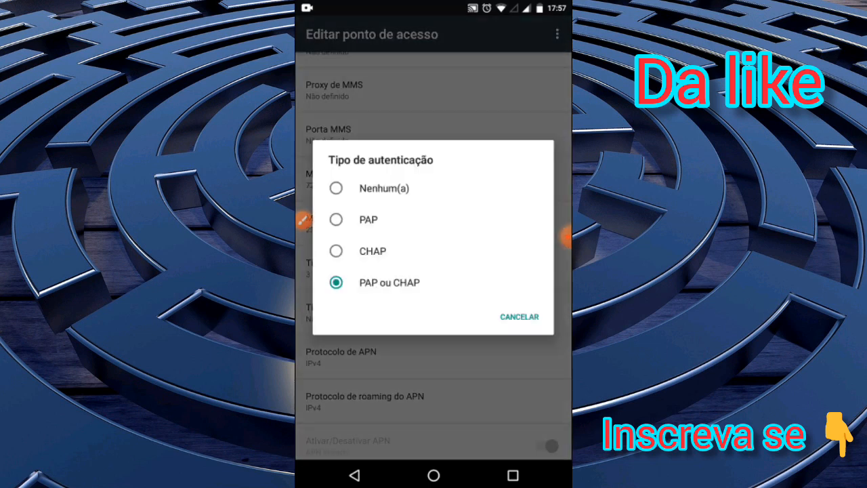
pyautogui.click(519, 316)
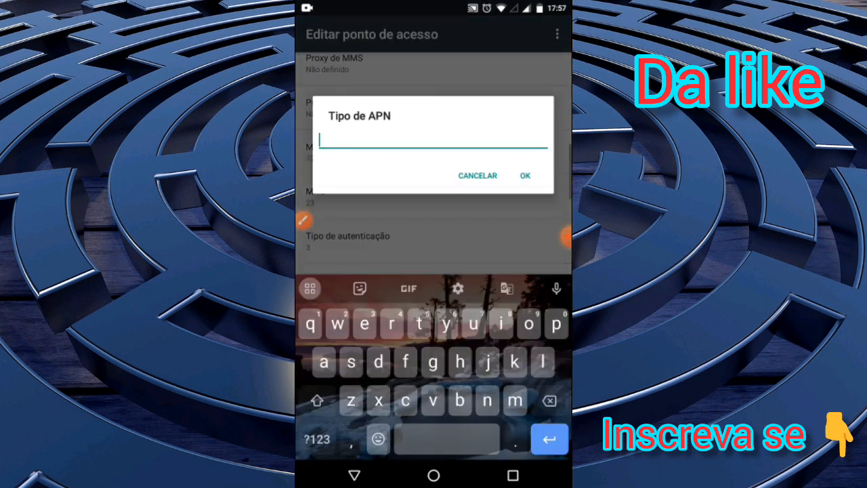
pyautogui.click(477, 176)
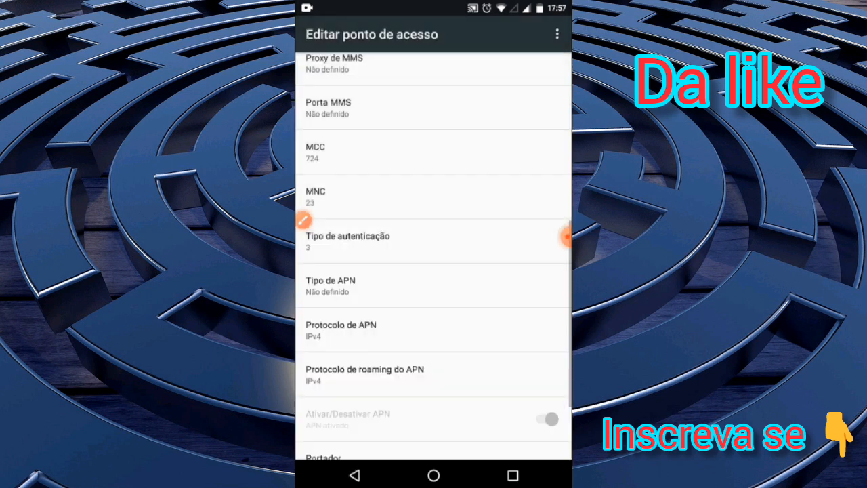
# Set APN protocol IPv4/IPv6, roaming protocol IPv4, and bearer LTE only
pyautogui.scroll(-3)
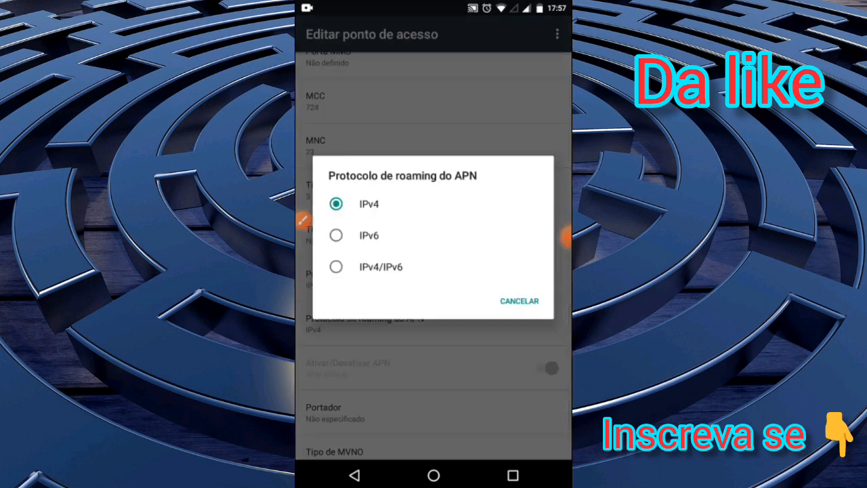
pyautogui.click(335, 266)
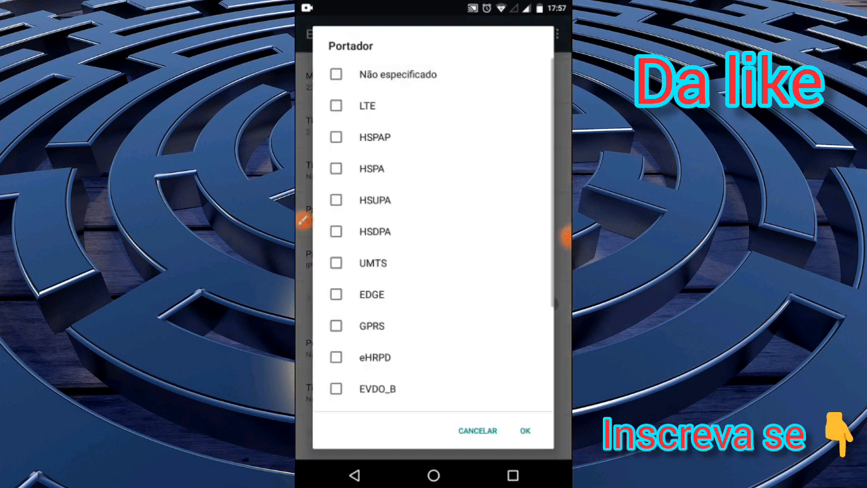
pyautogui.click(336, 105)
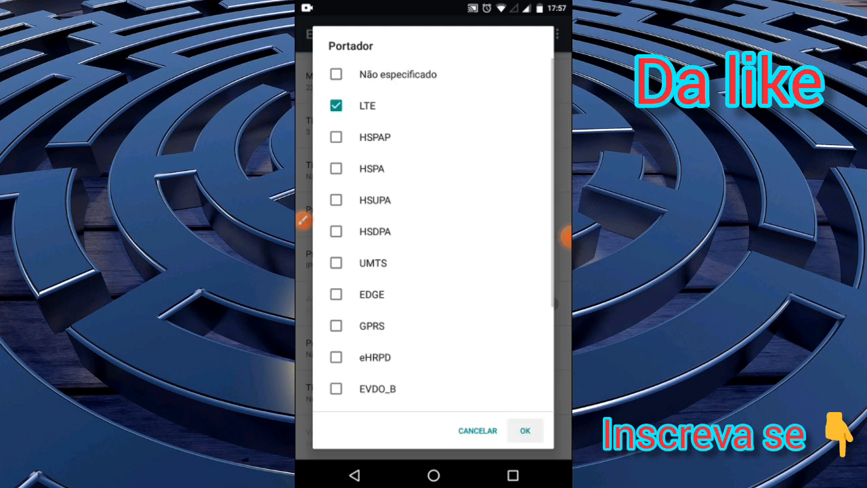
pyautogui.click(524, 430)
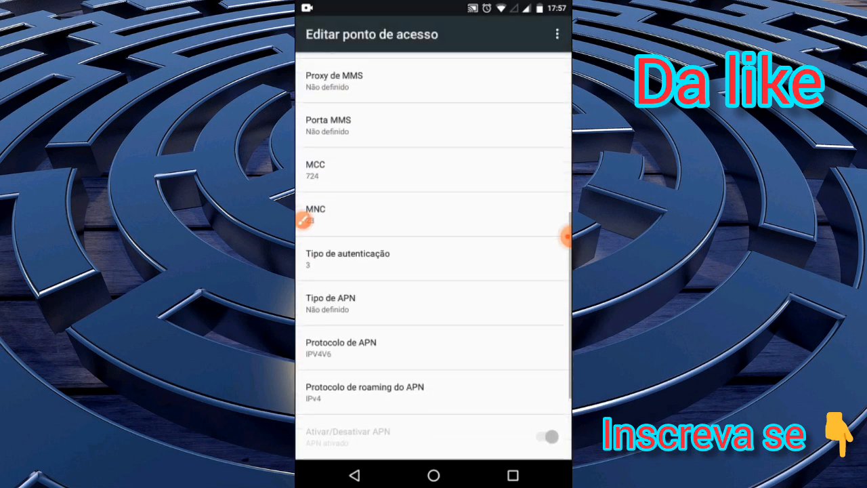
pyautogui.scroll(3)
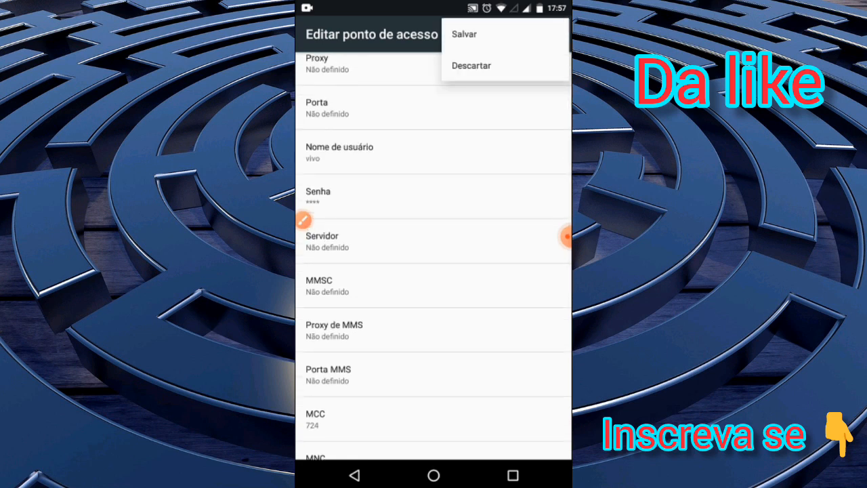
# Save the APN, select the vivo mega turbo radio button, and return Home
pyautogui.click(464, 34)
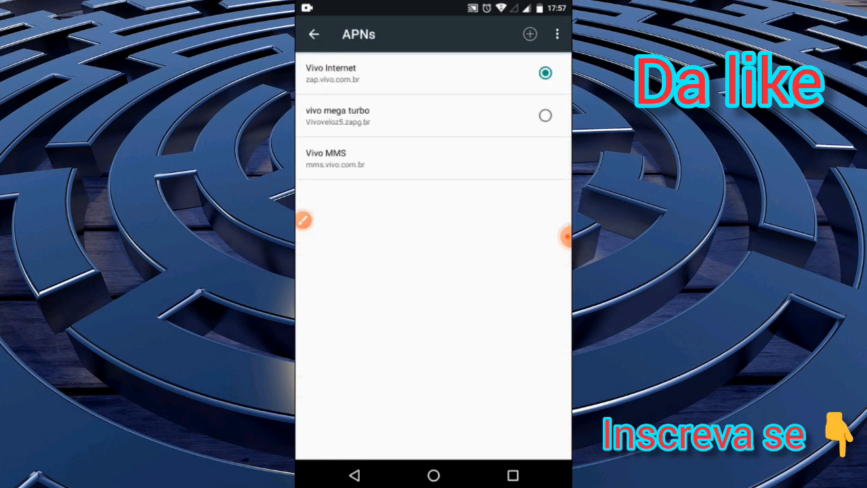
pyautogui.click(544, 115)
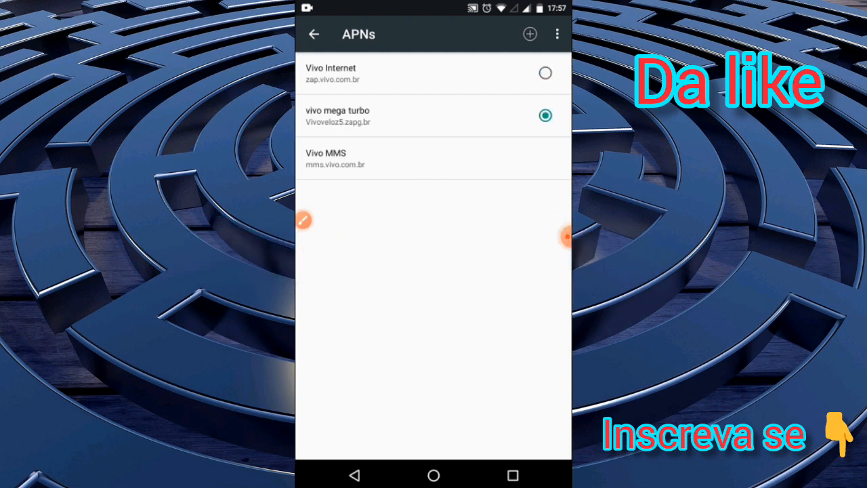
pyautogui.click(432, 474)
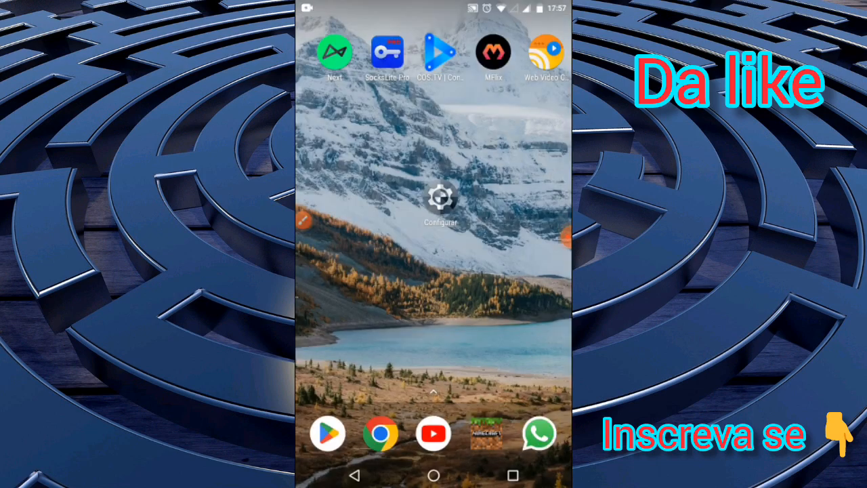